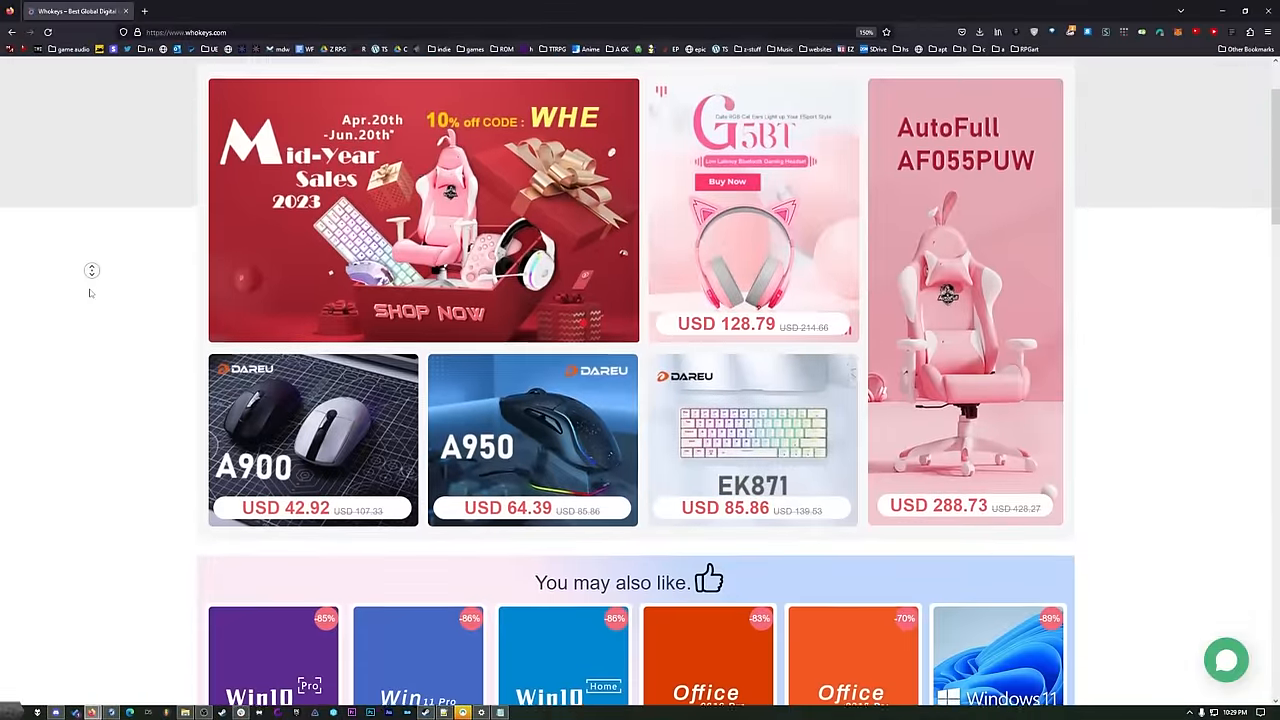
# Step: Scroll the Whokeys homepage down to the 'You may also like' Windows and Office key row
pyautogui.scroll(-3)
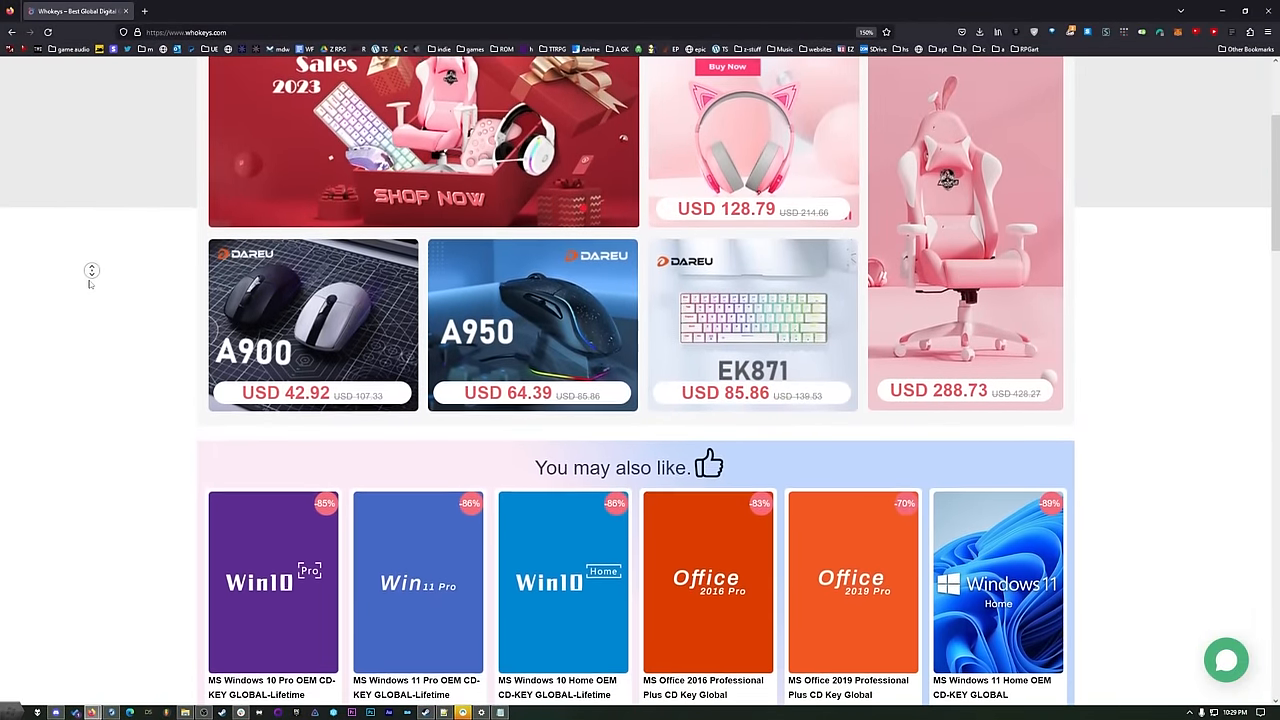
pyautogui.scroll(-3)
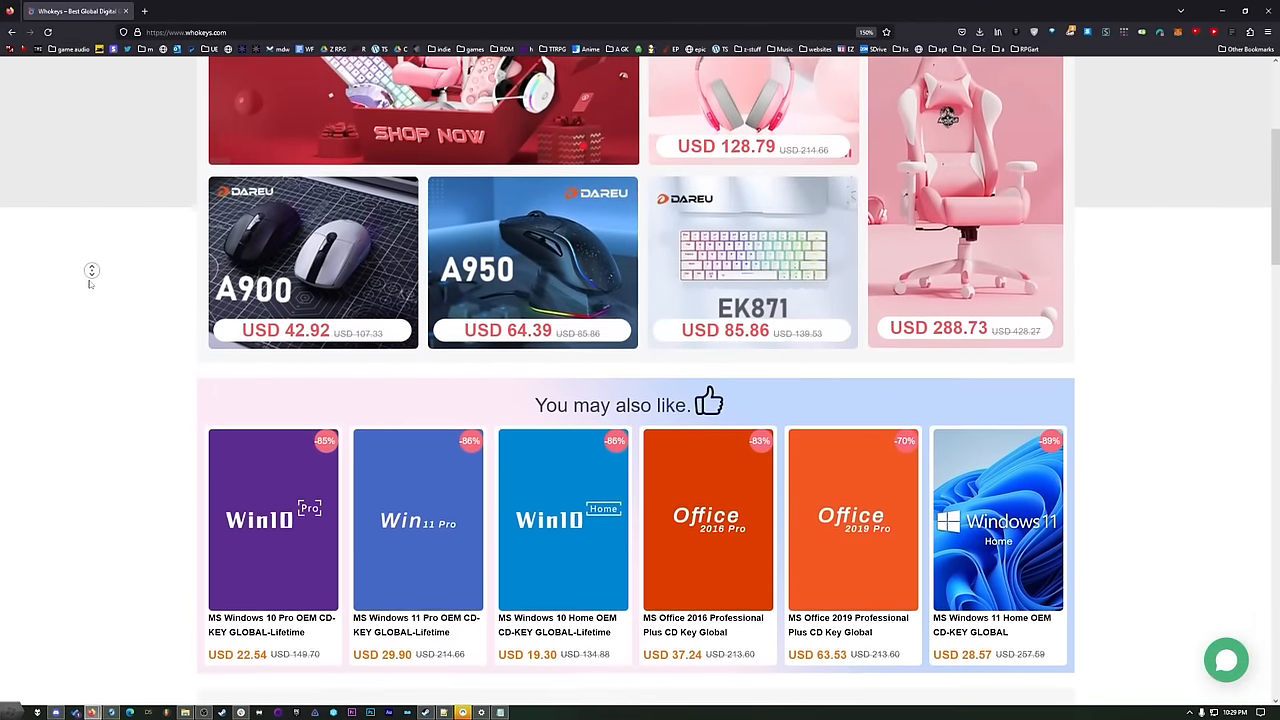
pyautogui.scroll(-3)
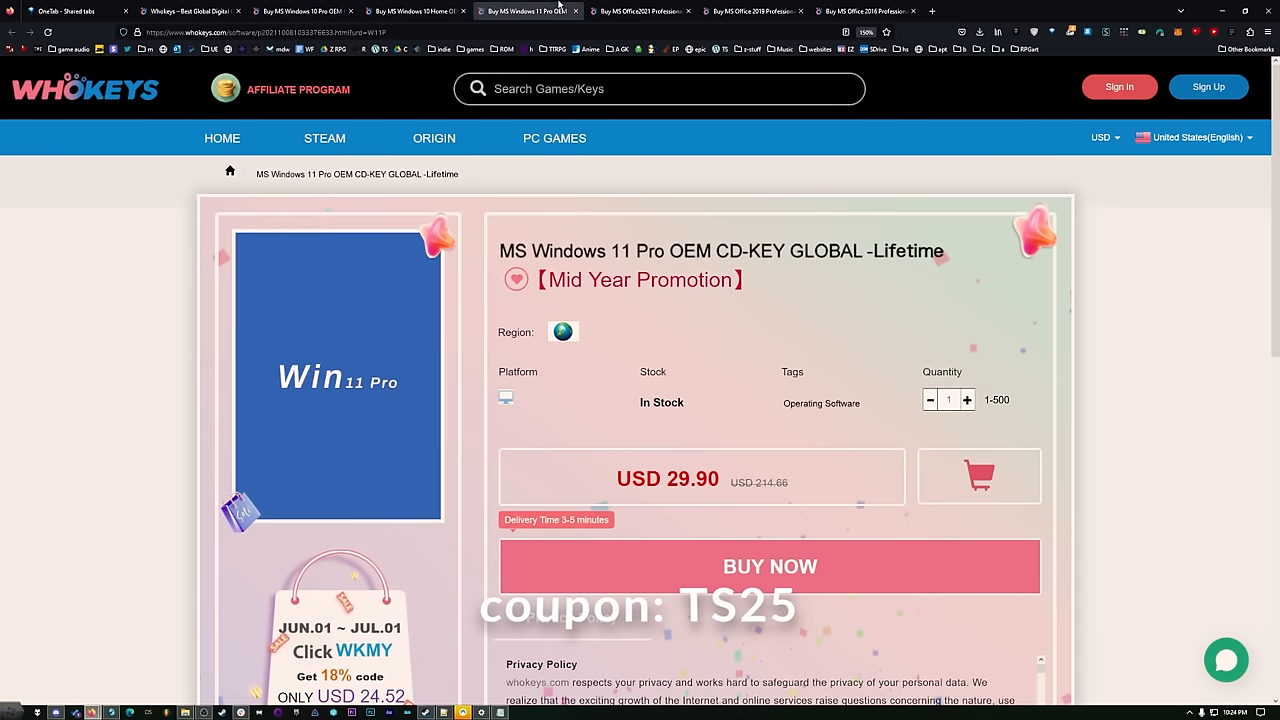
pyautogui.moveTo(551, 155)
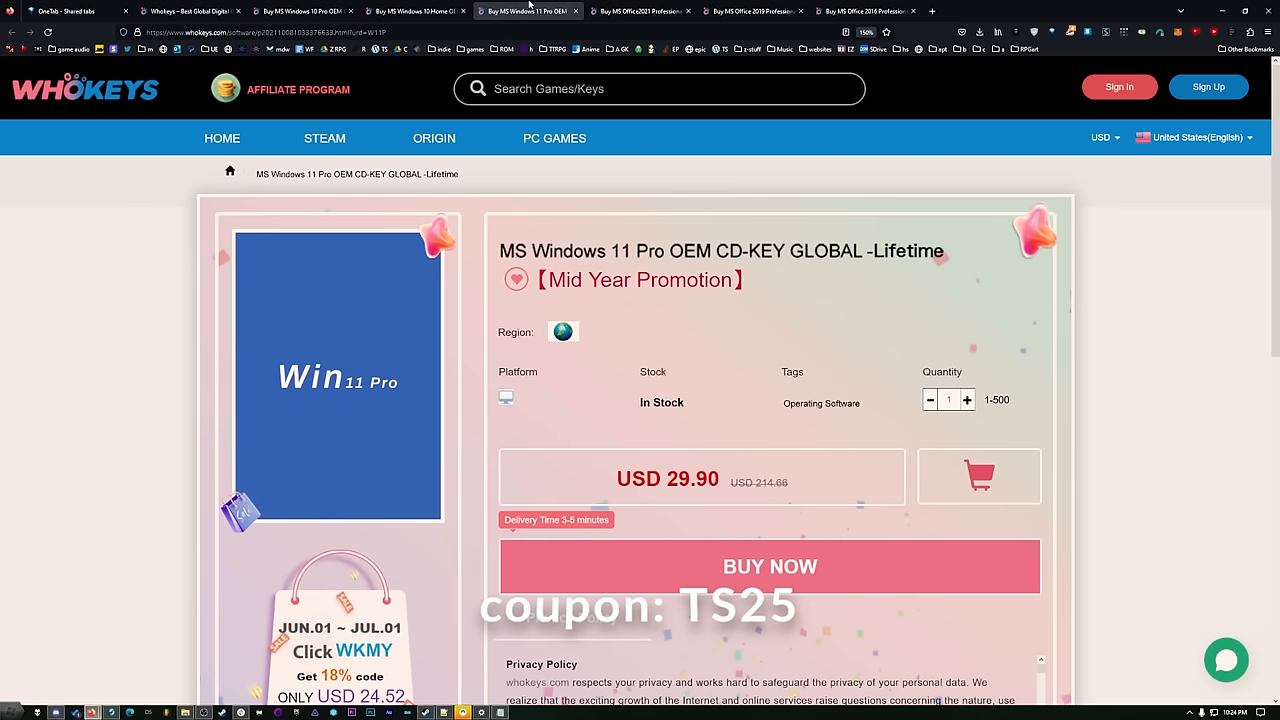
# Step: Switch between the Office 2021 and Office 2016 Professional Plus product tabs, ending on Office 2016
pyautogui.click(650, 11)
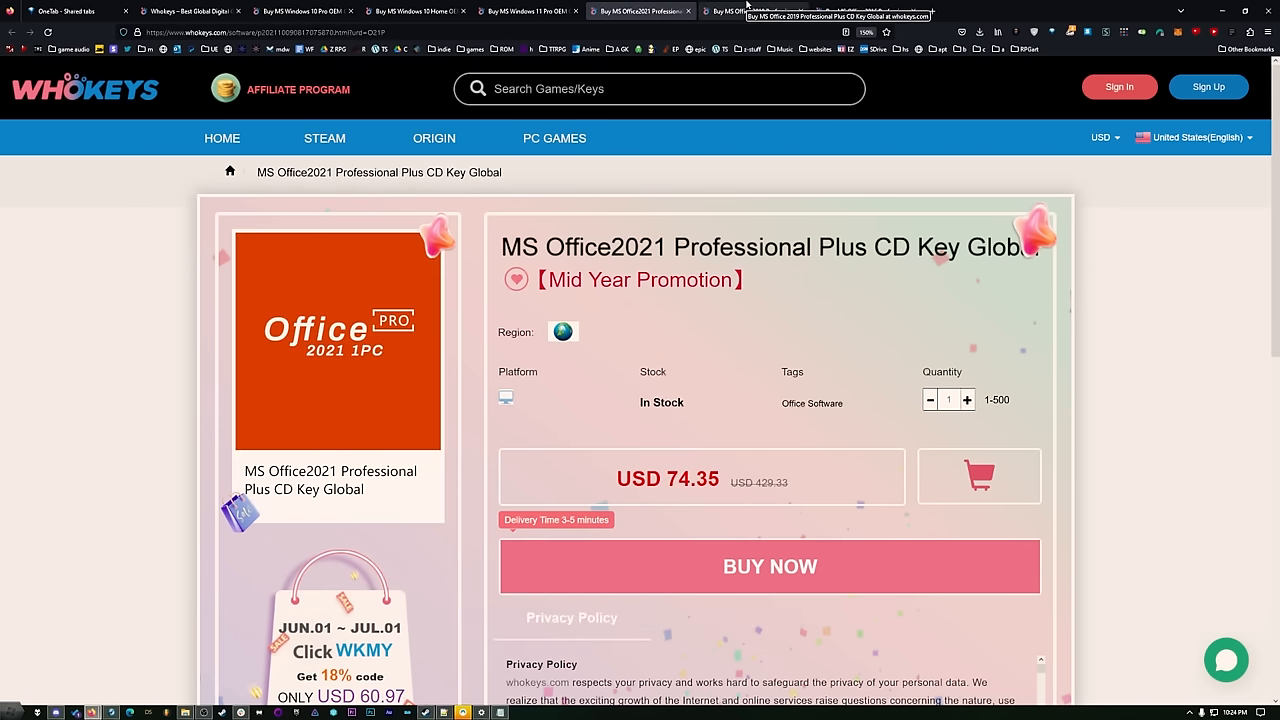
pyautogui.click(850, 11)
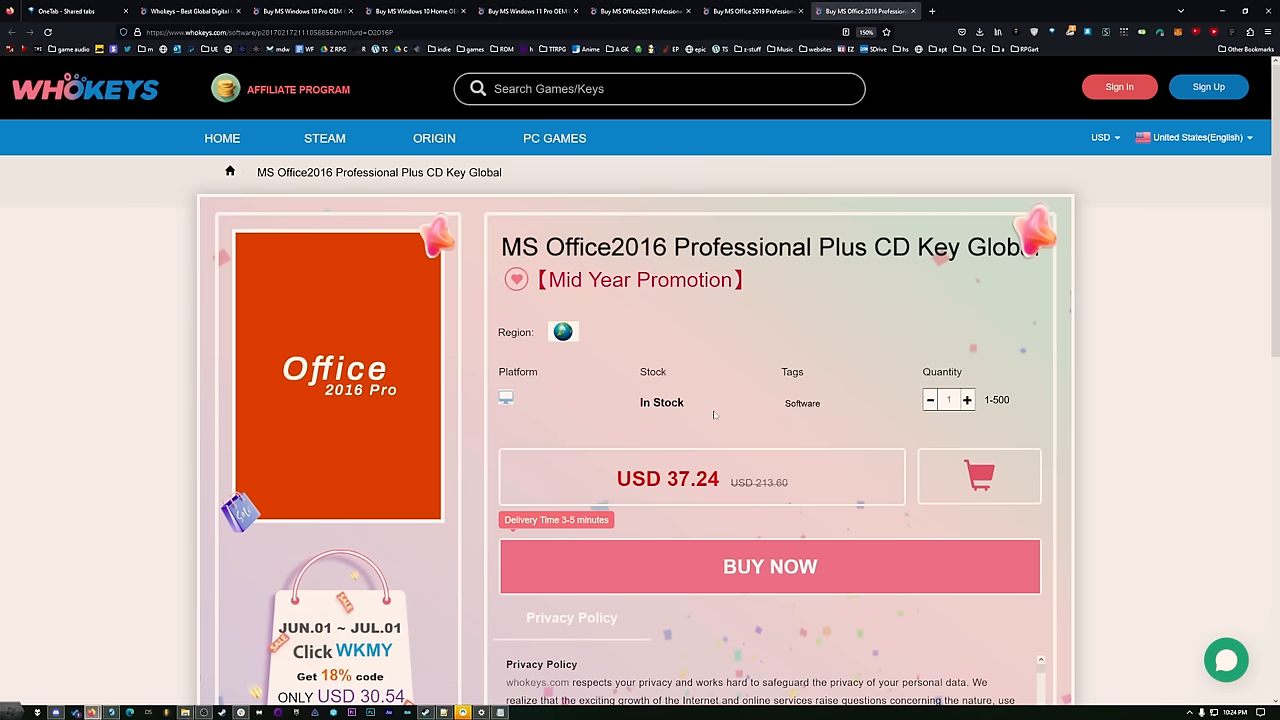
pyautogui.doubleClick(695, 477)
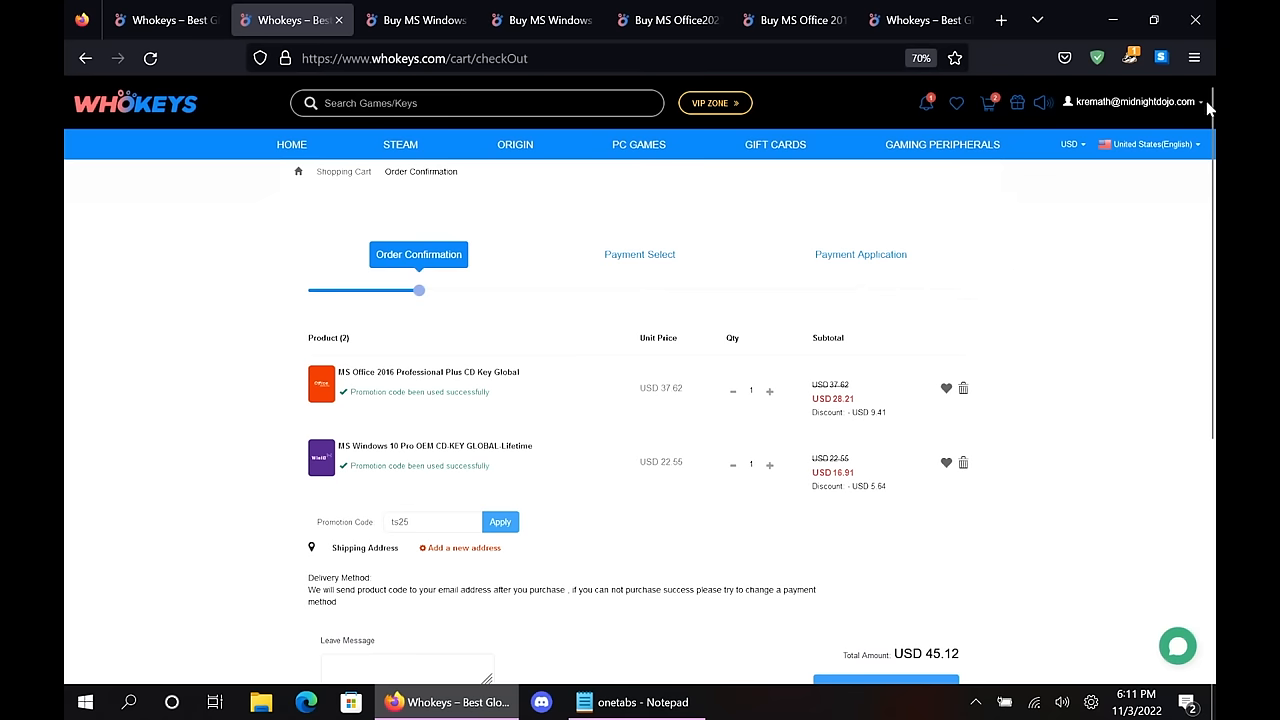
# Step: Go from the account menu to User Center and its My Purchased Orders tab
pyautogui.click(1140, 101)
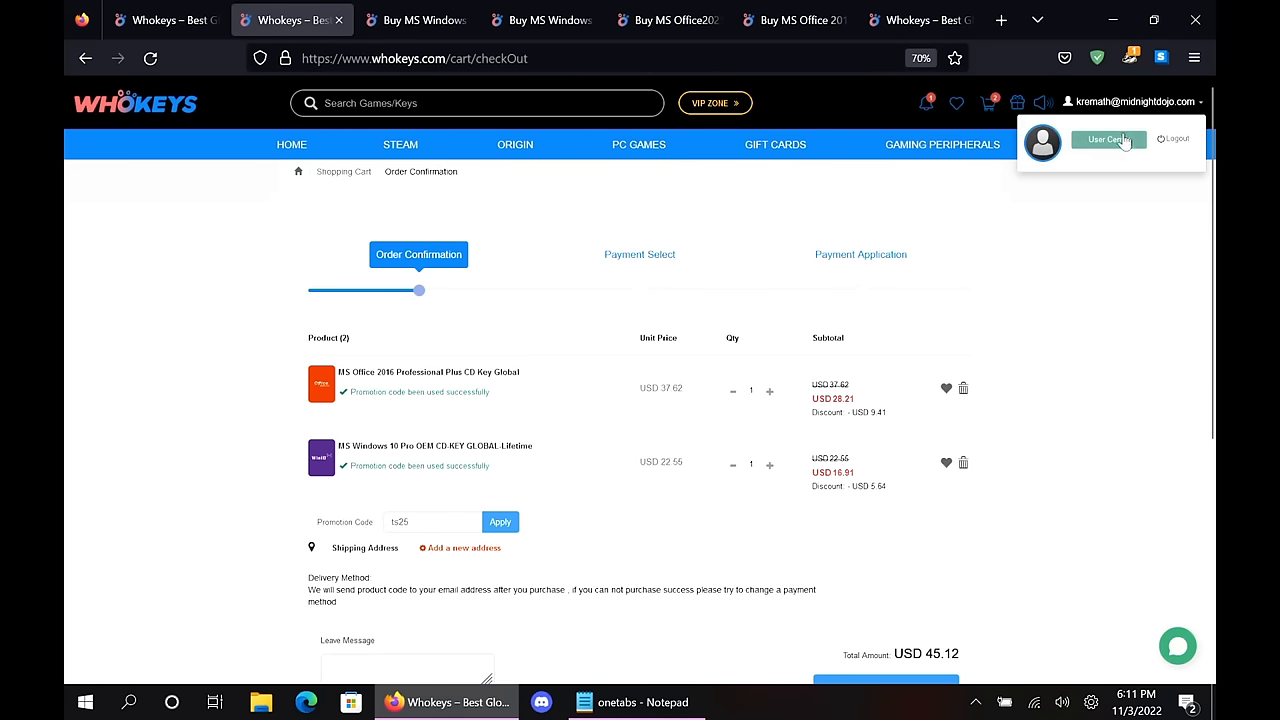
pyautogui.click(1105, 139)
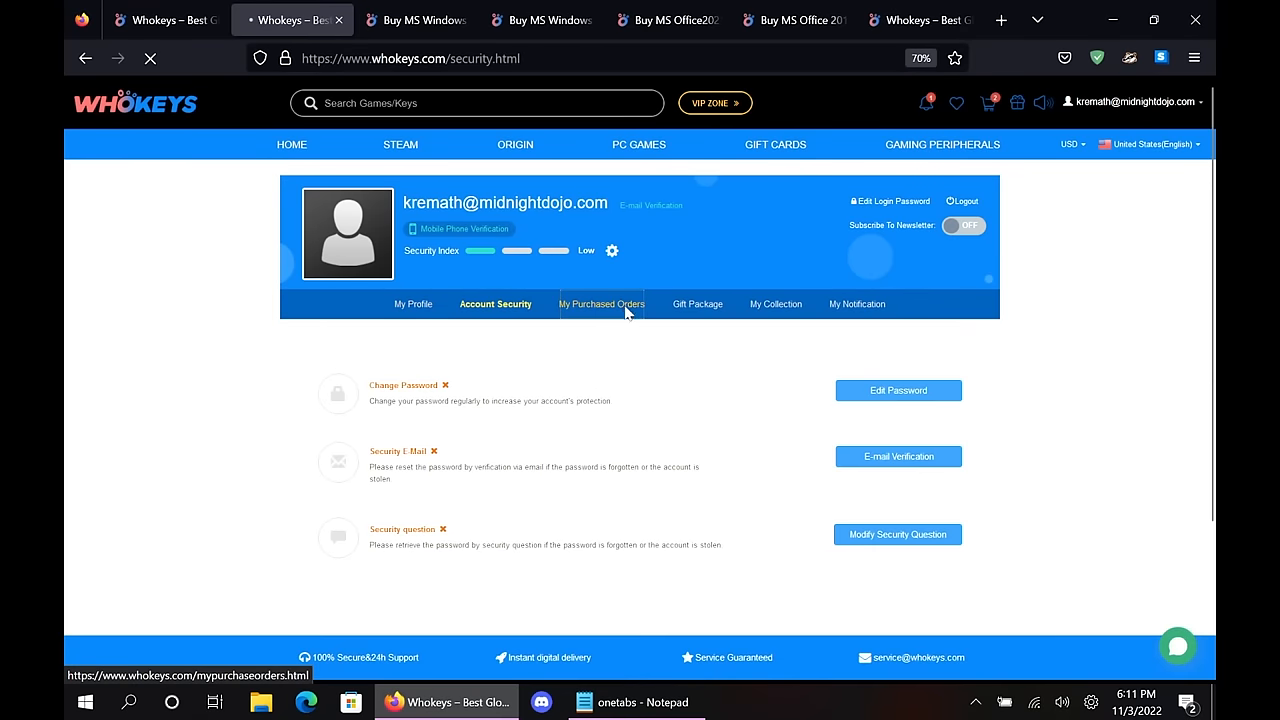
pyautogui.click(601, 304)
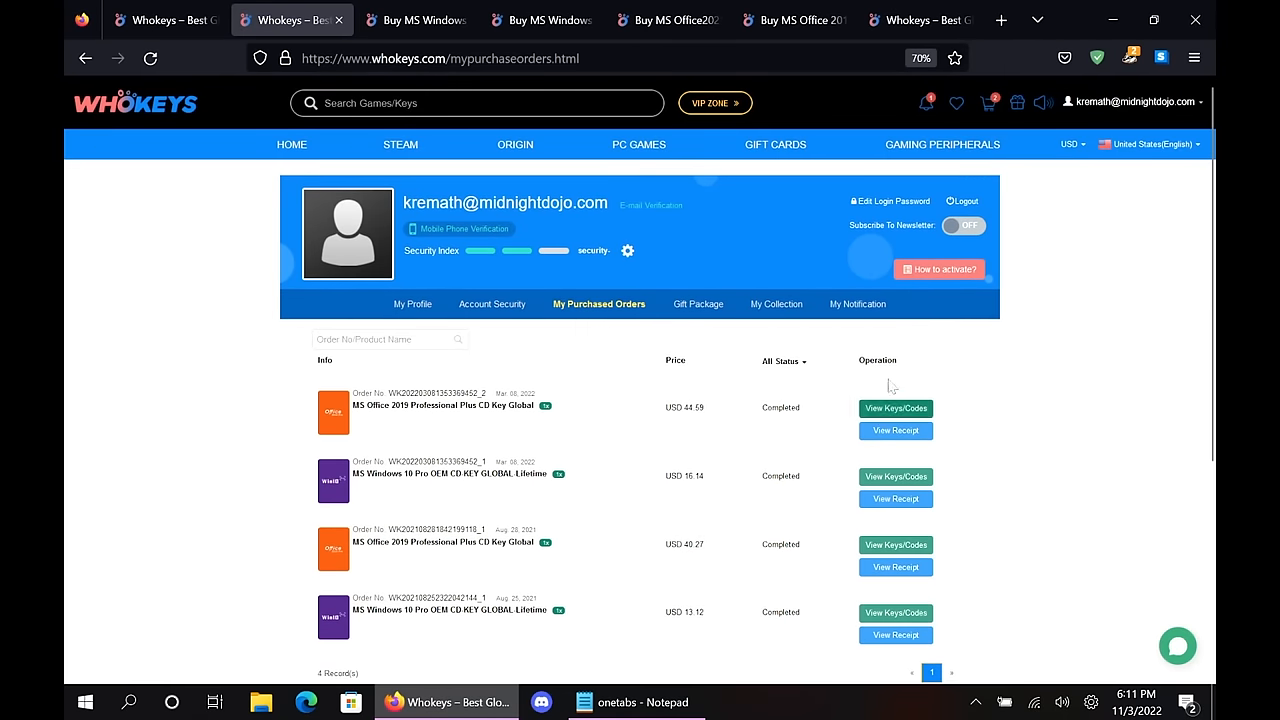